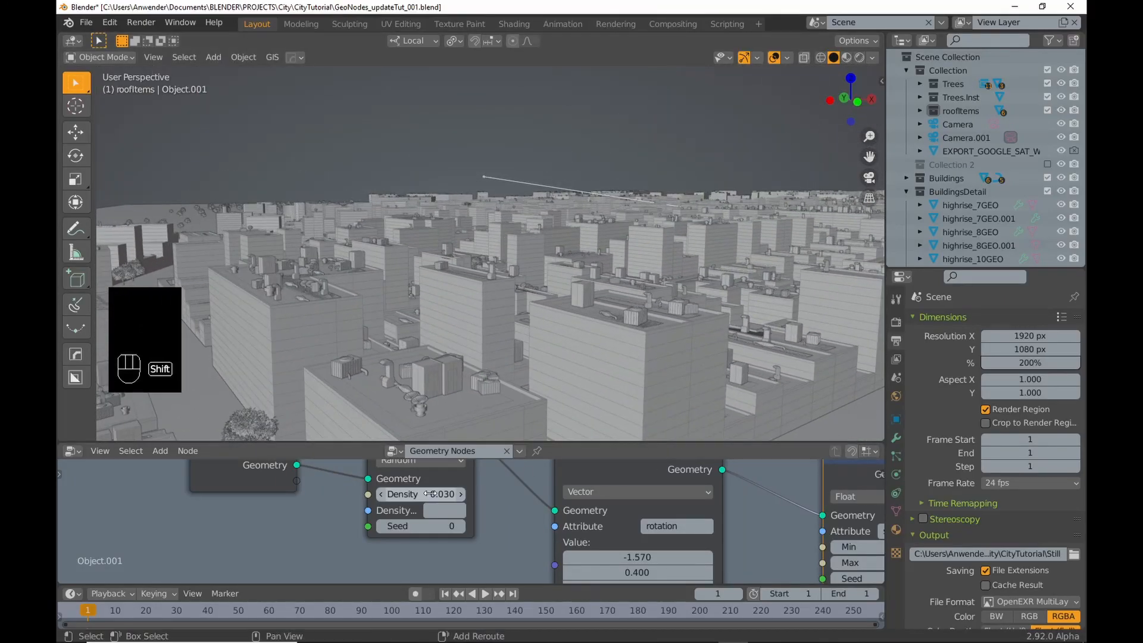
Orbit around the city rooftops, then bring up the earlier trees file and its scattering node setup.
{"action": "left_click_drag", "start_coordinate": [419, 493], "coordinate": [419, 492]}
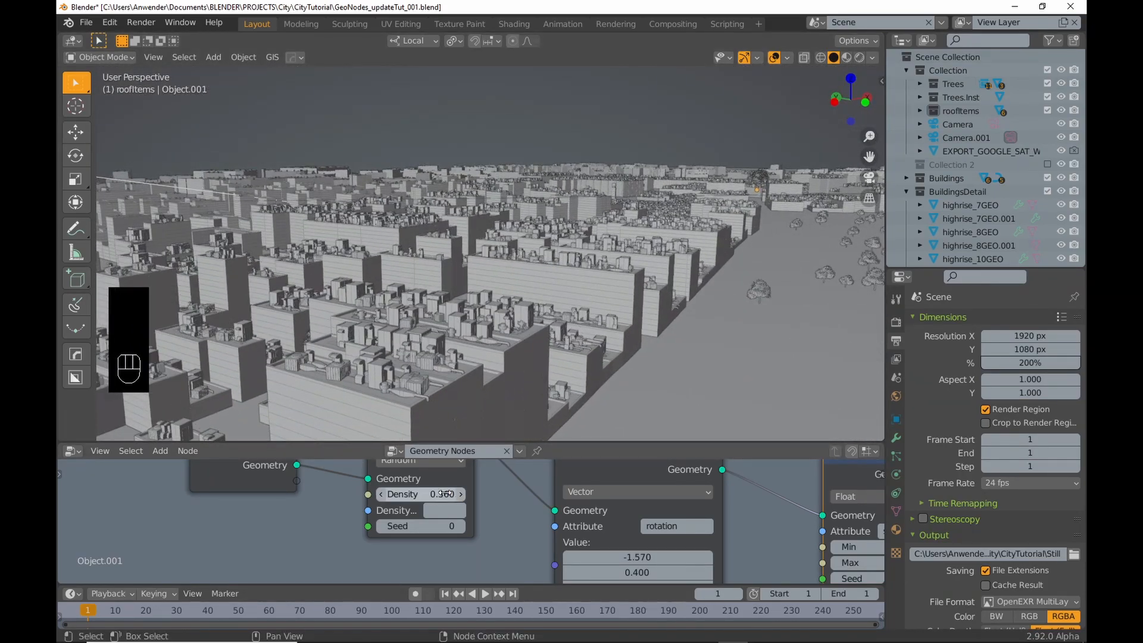
{"action": "left_click_drag", "start_coordinate": [419, 493], "coordinate": [419, 493]}
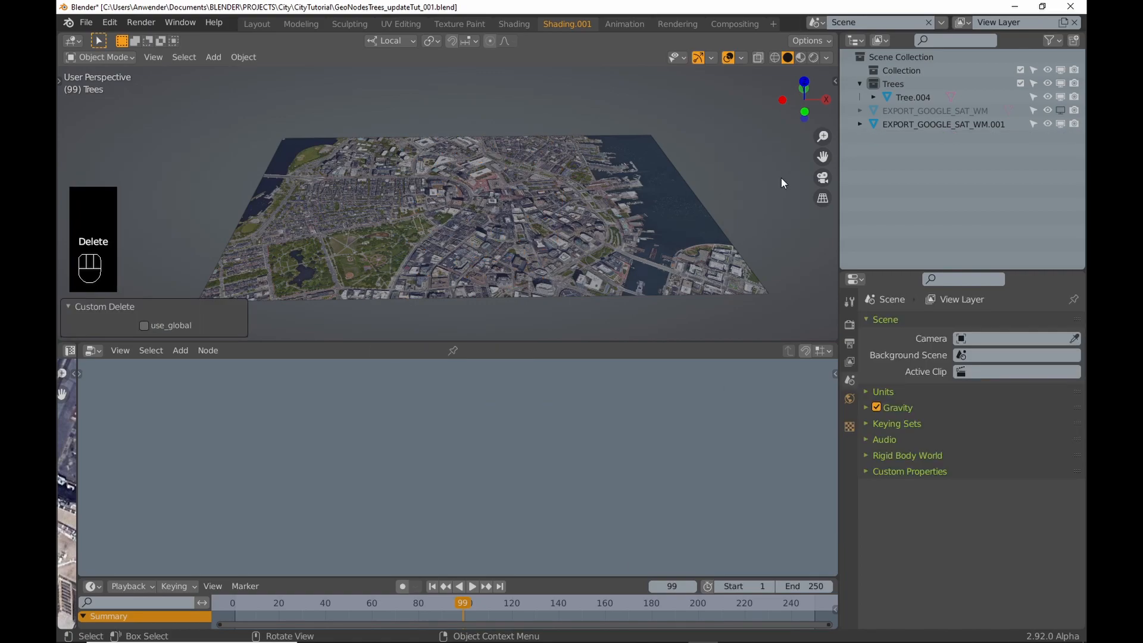
{"action": "left_click", "coordinate": [943, 124]}
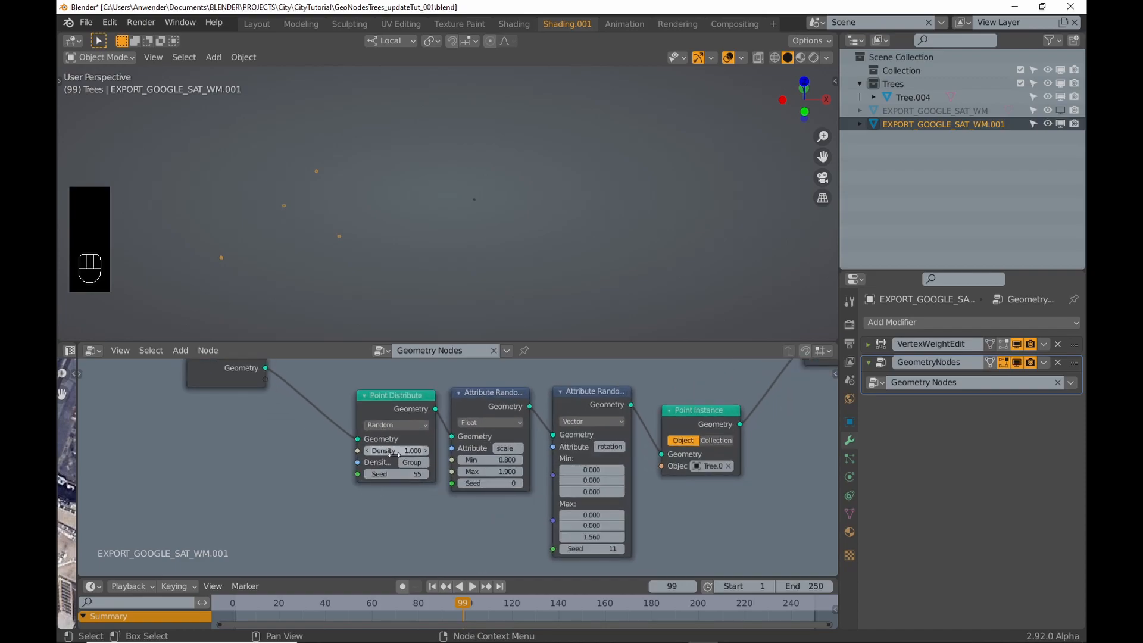
{"action": "left_click", "coordinate": [395, 450]}
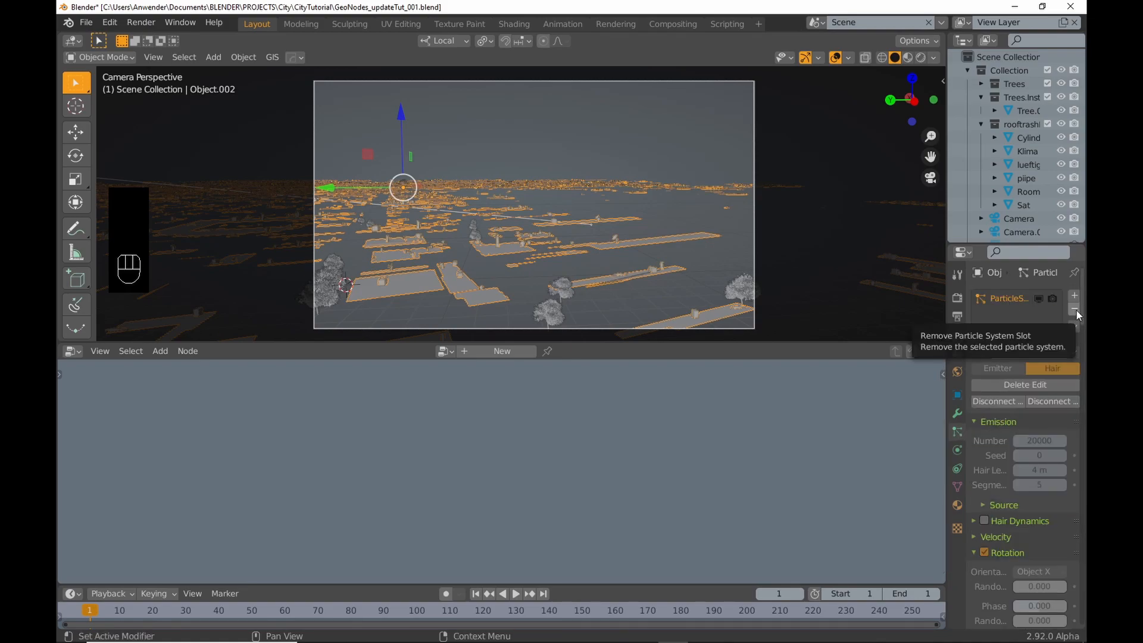
Remove the hair particle system slot from the roof object.
{"action": "left_click", "coordinate": [1073, 307]}
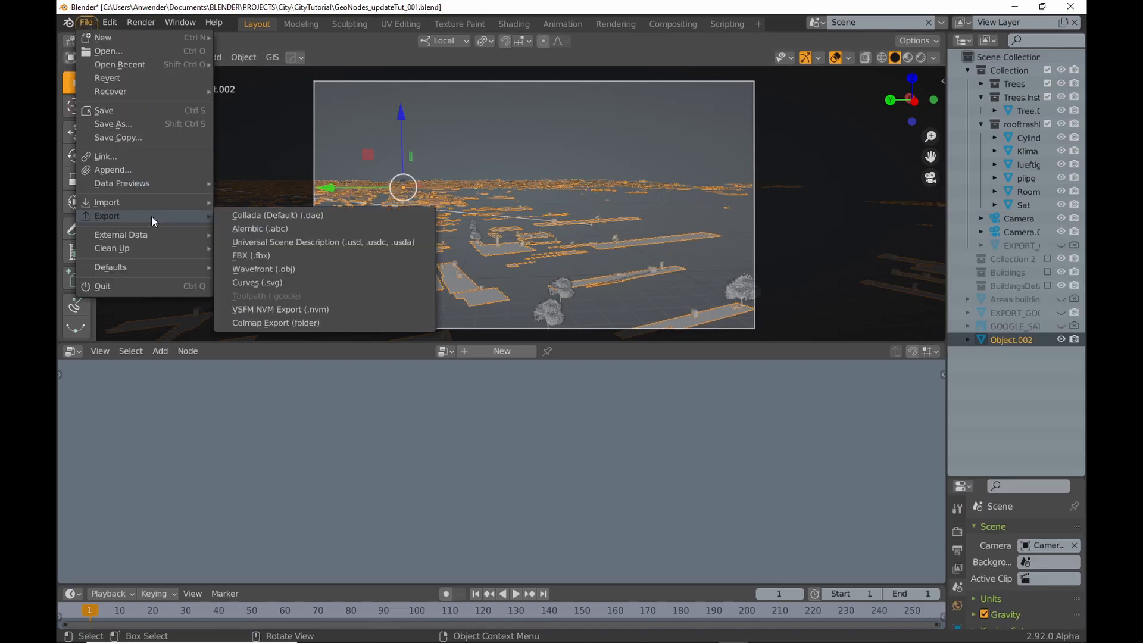
Export the selected roof object as a Wavefront OBJ with Selection Only enabled.
{"action": "left_click", "coordinate": [263, 268]}
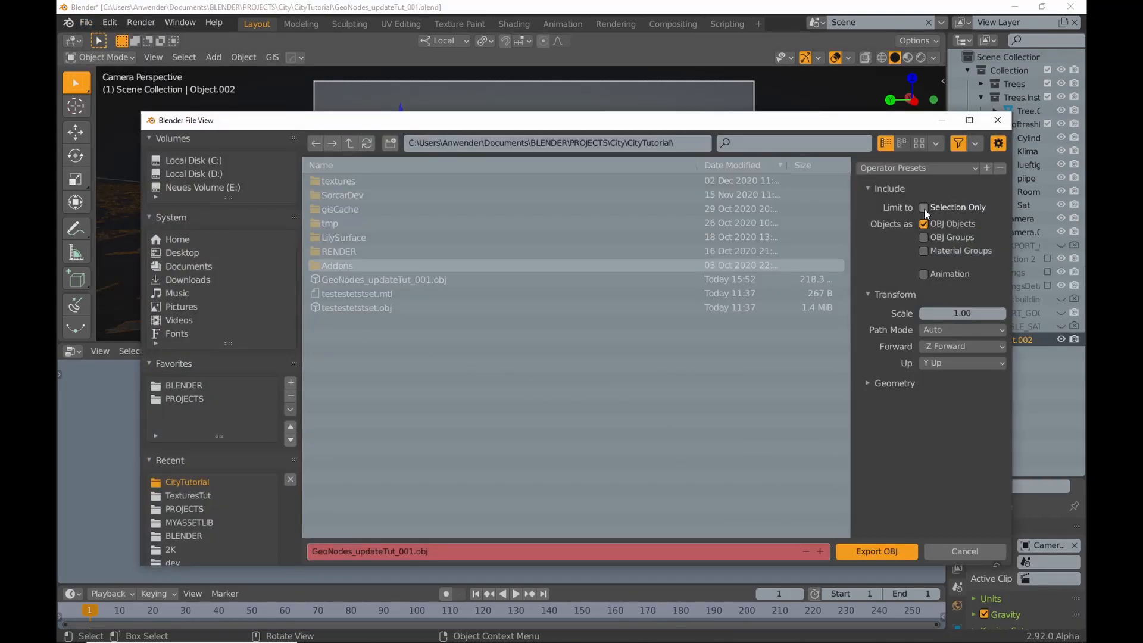
{"action": "left_click", "coordinate": [924, 208]}
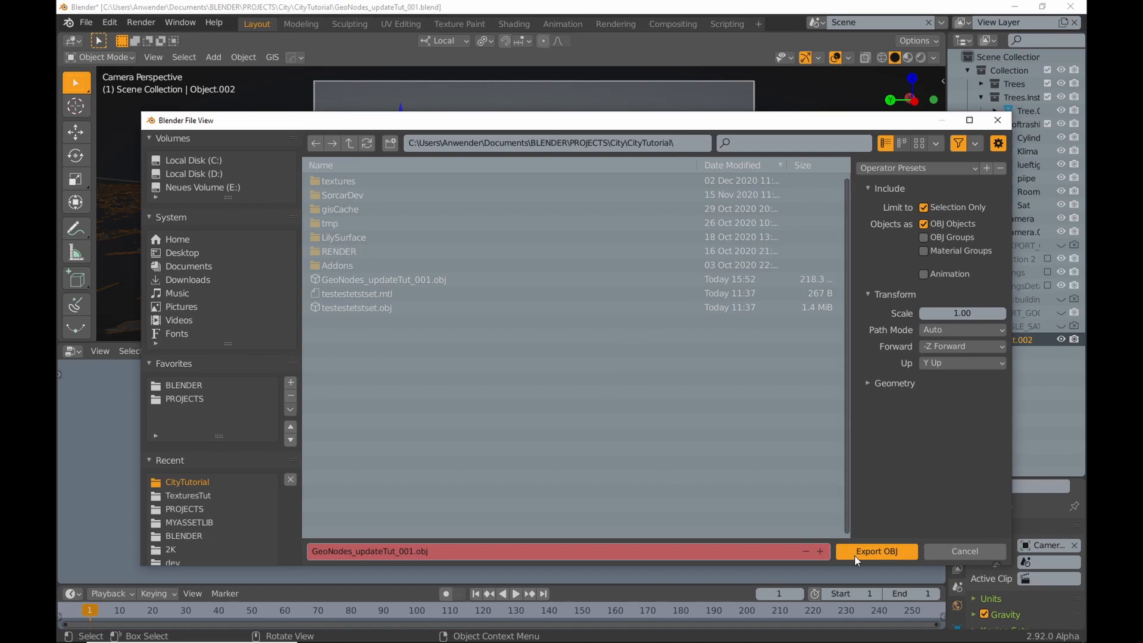
{"action": "left_click", "coordinate": [875, 552]}
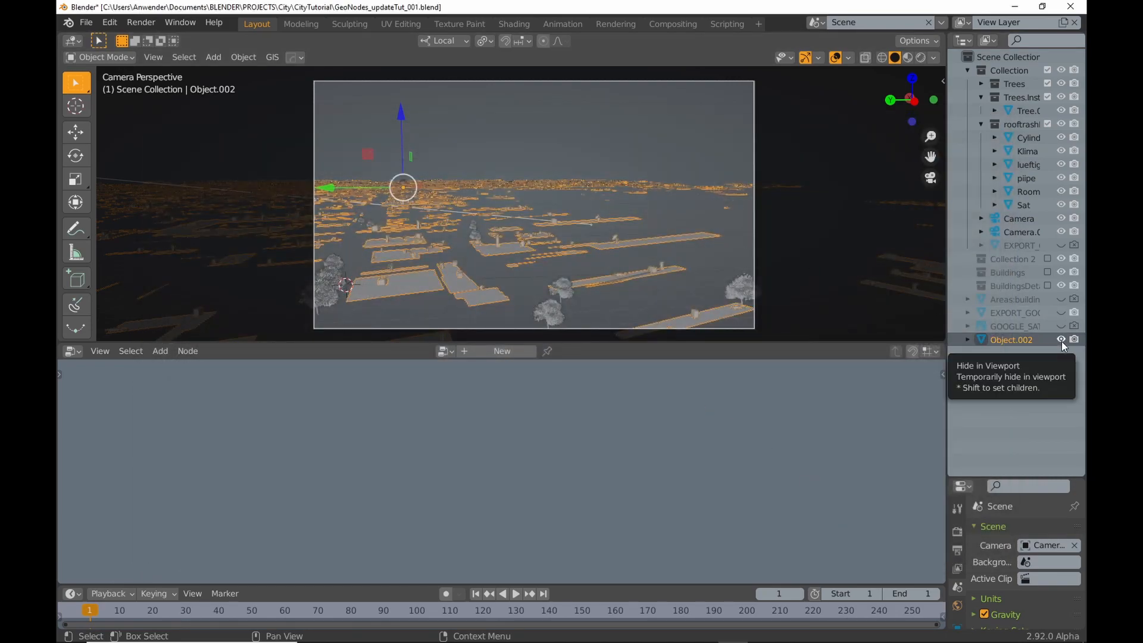
Hide the original roof object and import the exported OBJ file back in.
{"action": "left_click", "coordinate": [86, 21]}
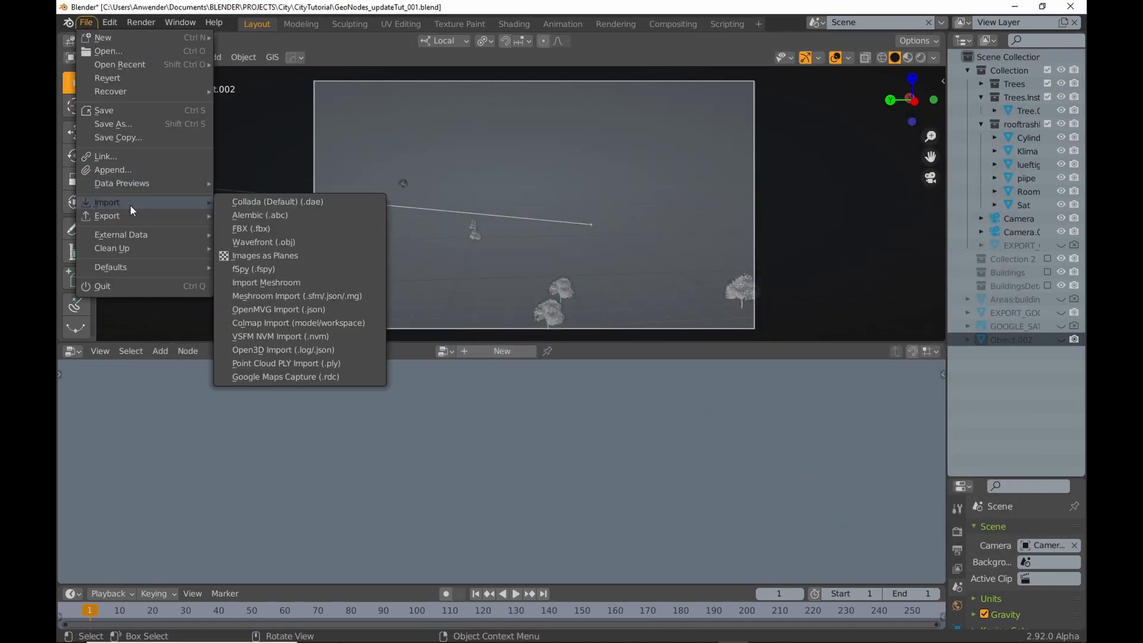
{"action": "left_click", "coordinate": [263, 241]}
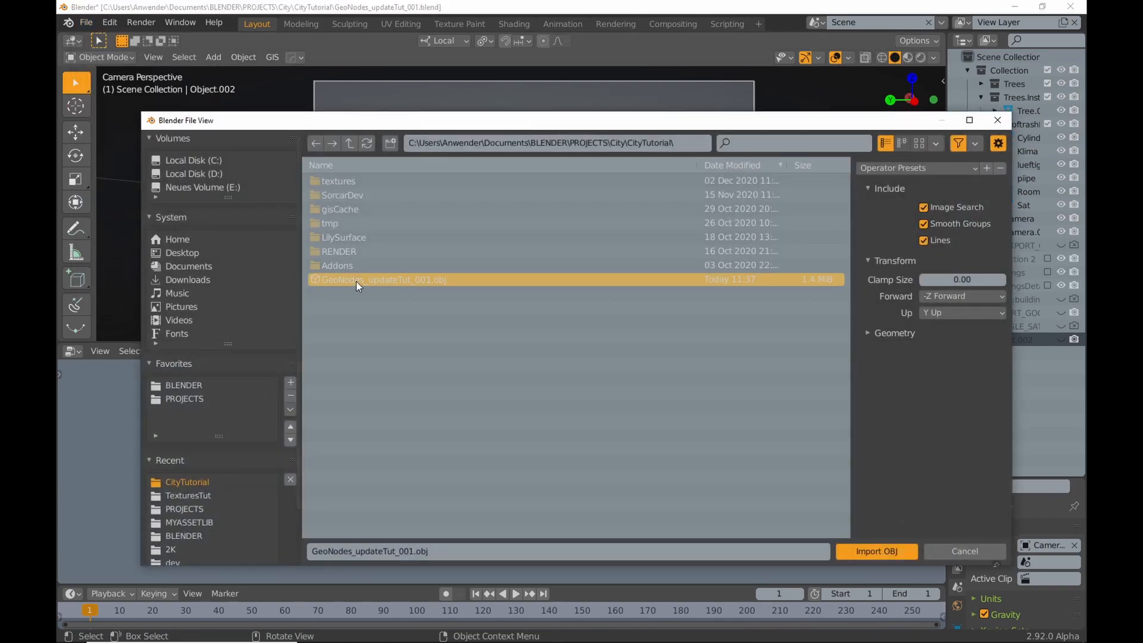
{"action": "left_click", "coordinate": [876, 551]}
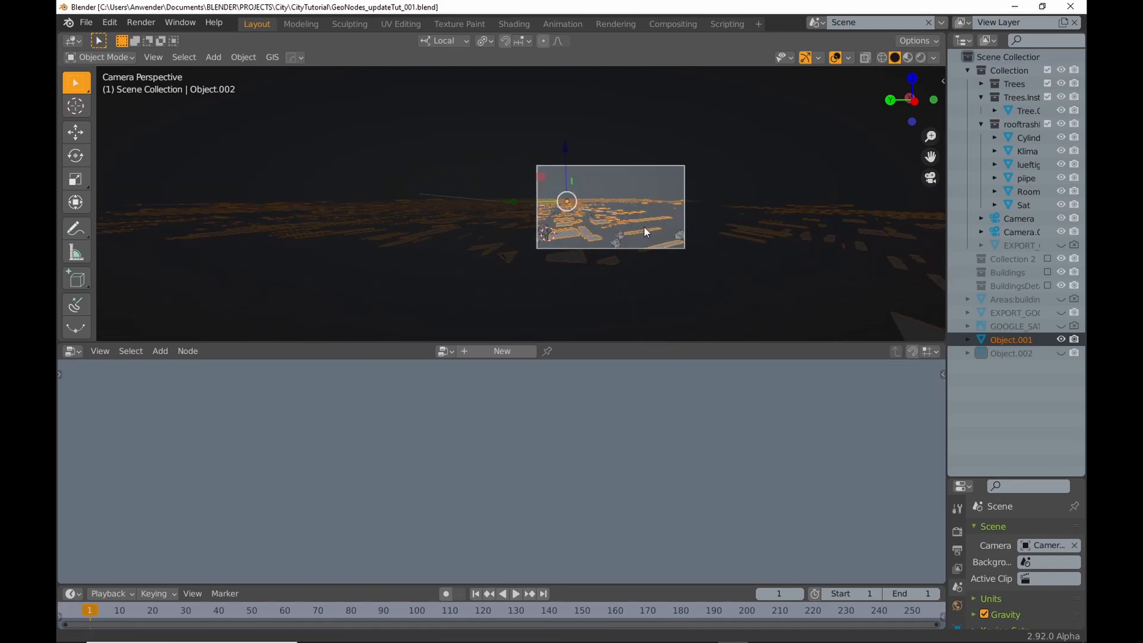
{"action": "key", "text": "Tab"}
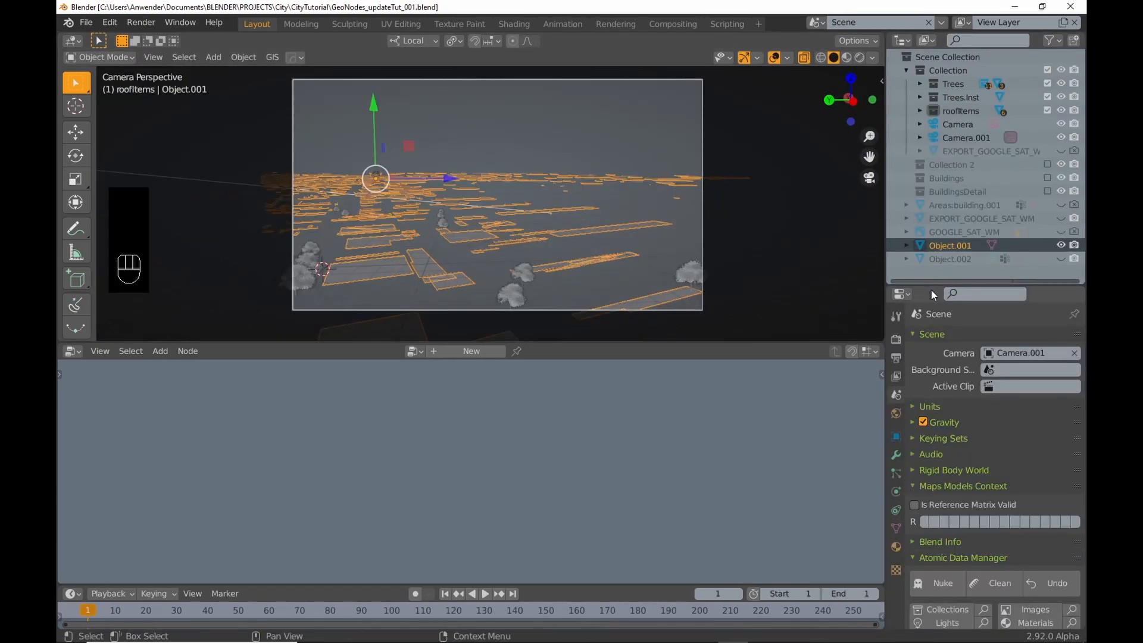
Add a Geometry Nodes modifier with a Point Distribute node at density 0.020.
{"action": "left_click", "coordinate": [940, 211]}
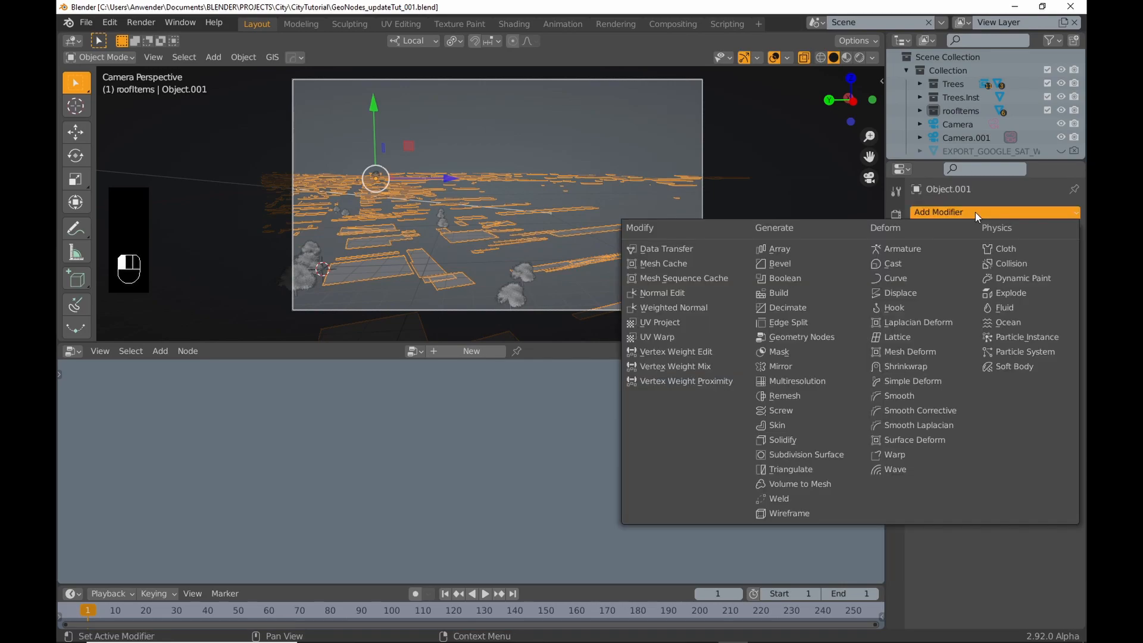
{"action": "left_click", "coordinate": [801, 337]}
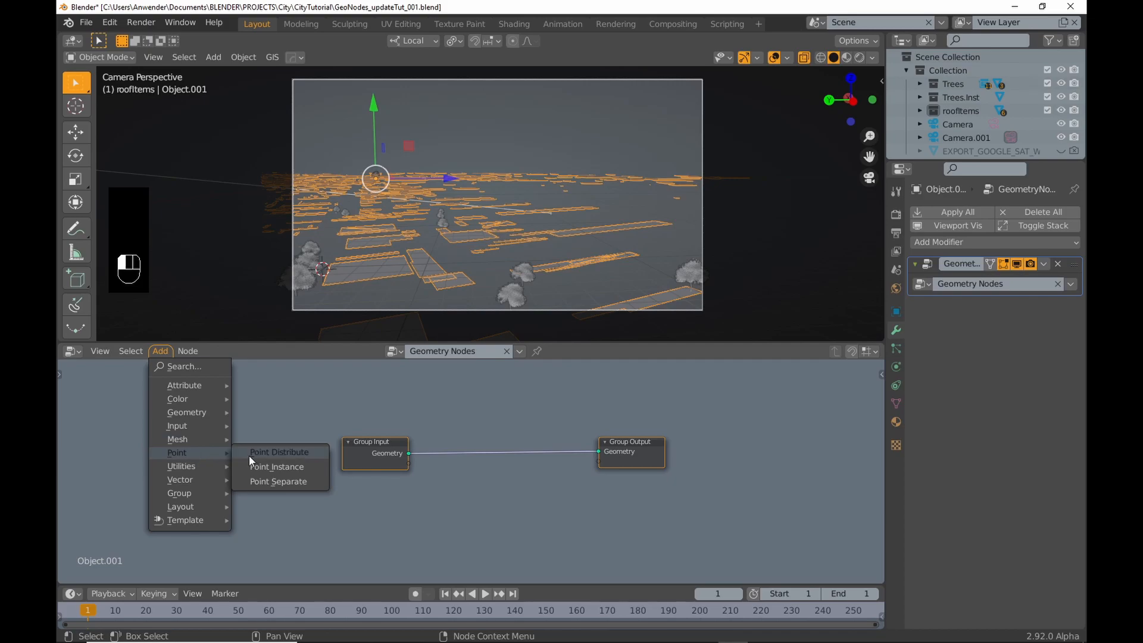
{"action": "left_click", "coordinate": [278, 453]}
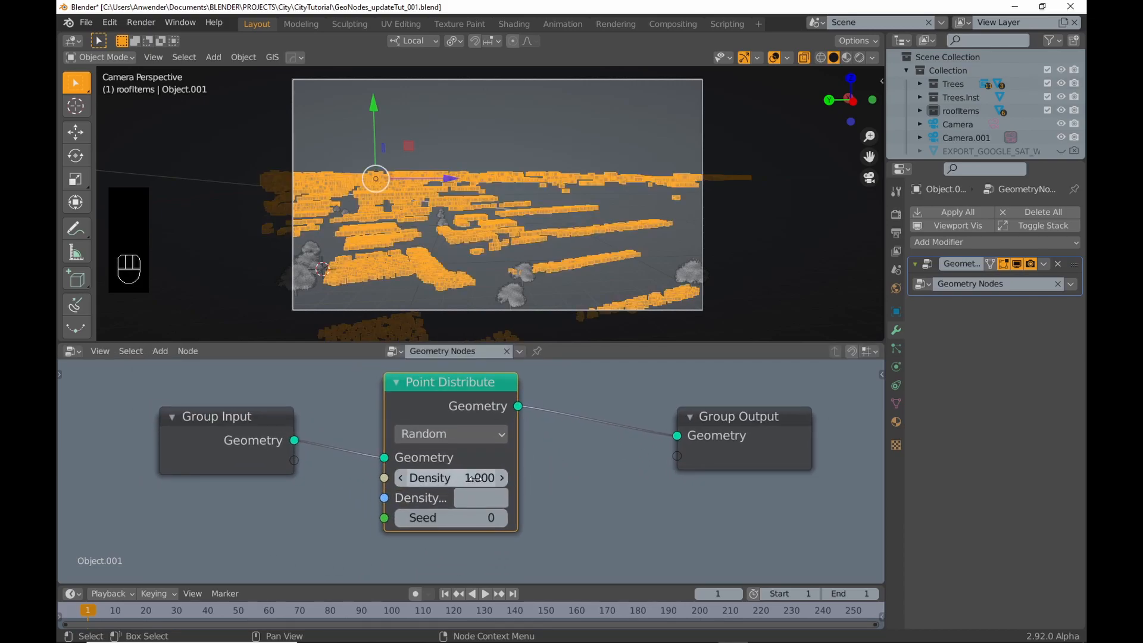
{"action": "left_click_drag", "start_coordinate": [477, 477], "coordinate": [437, 478]}
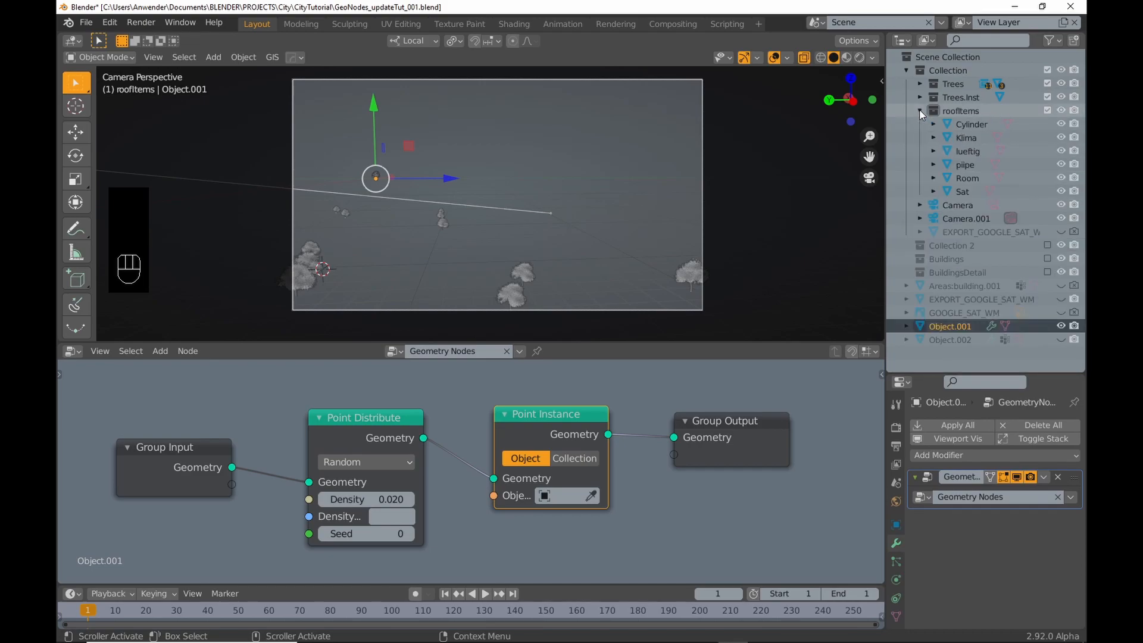
Set the Point Instance node to instance the roofItems collection on the points.
{"action": "left_click", "coordinate": [573, 457]}
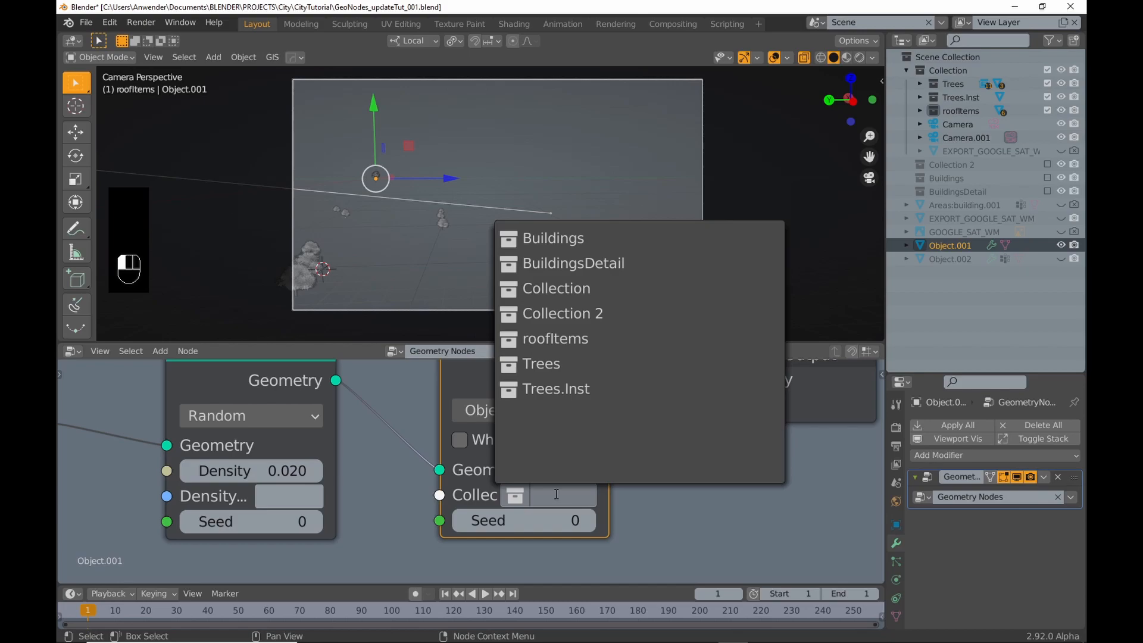
{"action": "left_click", "coordinate": [555, 338]}
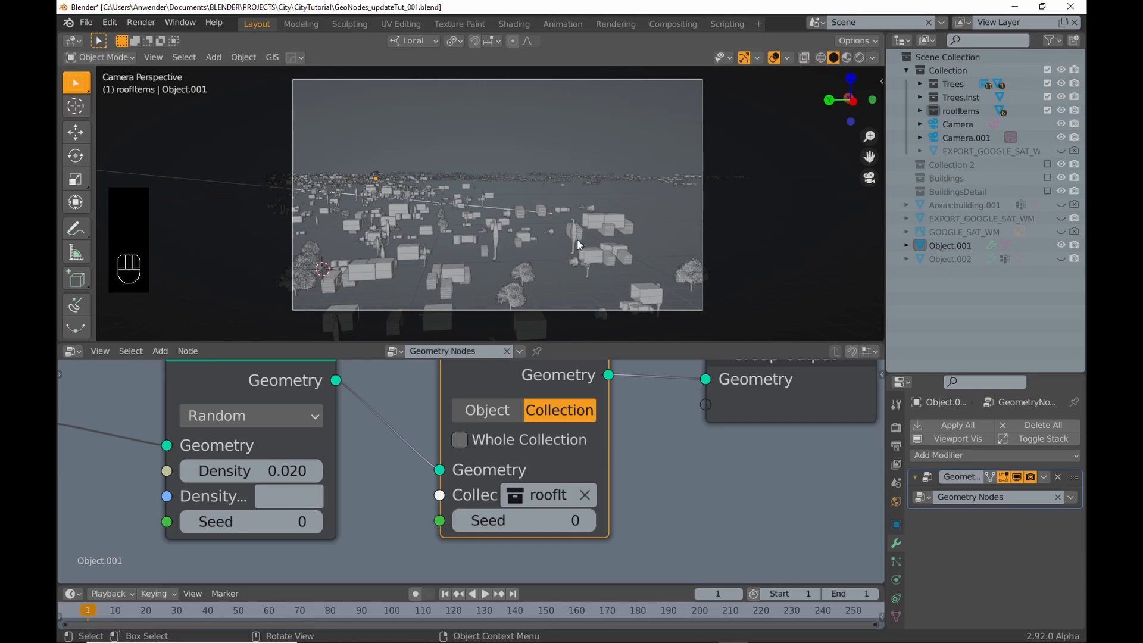
{"action": "mouse_move", "coordinate": [1063, 258]}
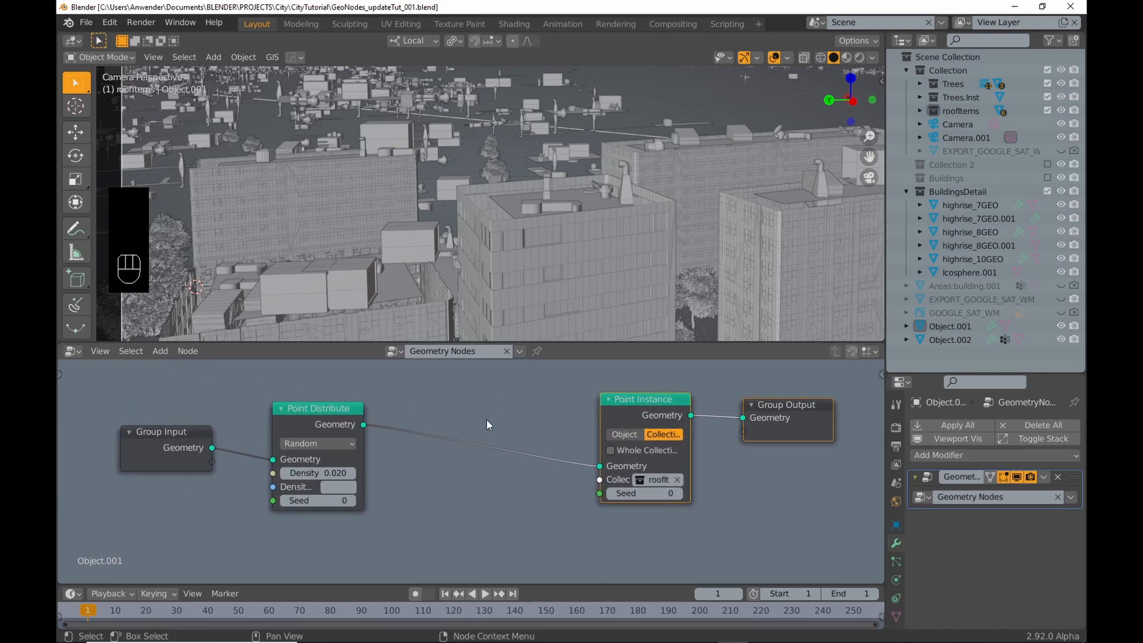
Insert a Vector Attribute Fill node setting 'rotation' to -1.570, 0.400, 0 before instancing.
{"action": "left_click", "coordinate": [159, 350]}
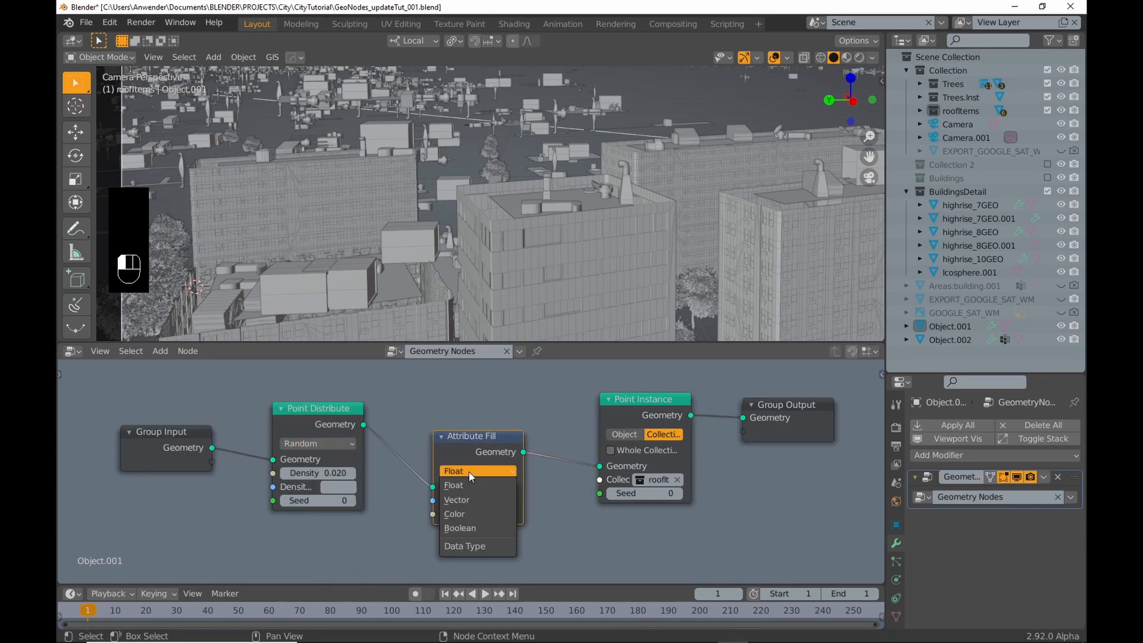
{"action": "left_click", "coordinate": [457, 499]}
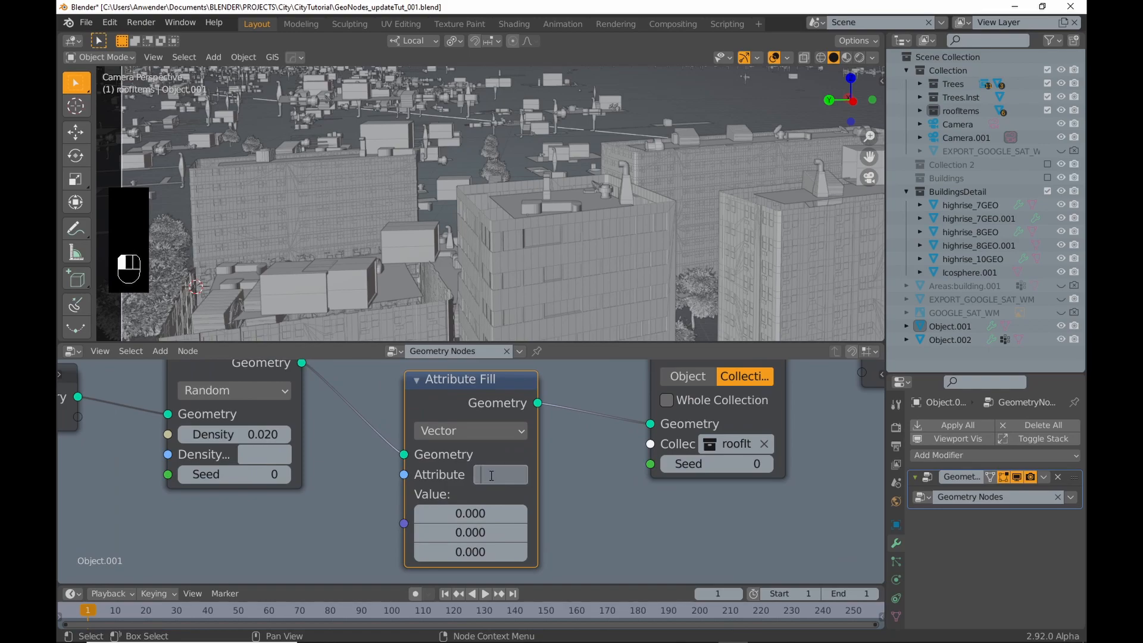
{"action": "type", "text": "otation"}
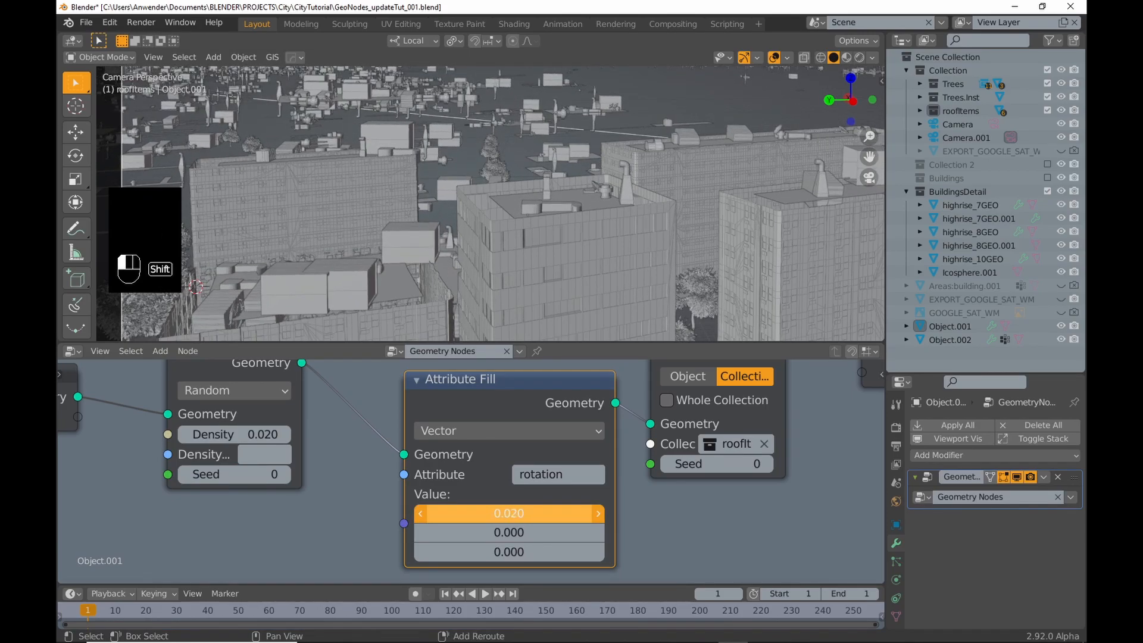
{"action": "left_click_drag", "start_coordinate": [508, 512], "coordinate": [402, 512]}
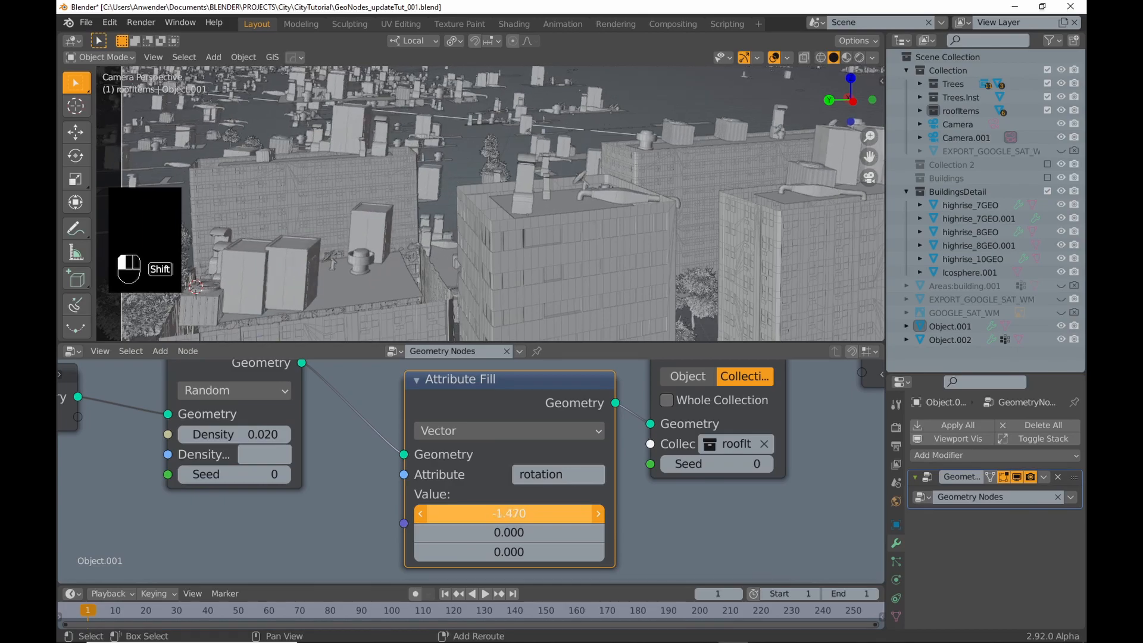
{"action": "double_click", "coordinate": [509, 513]}
{"action": "type", "text": "-1.570"}
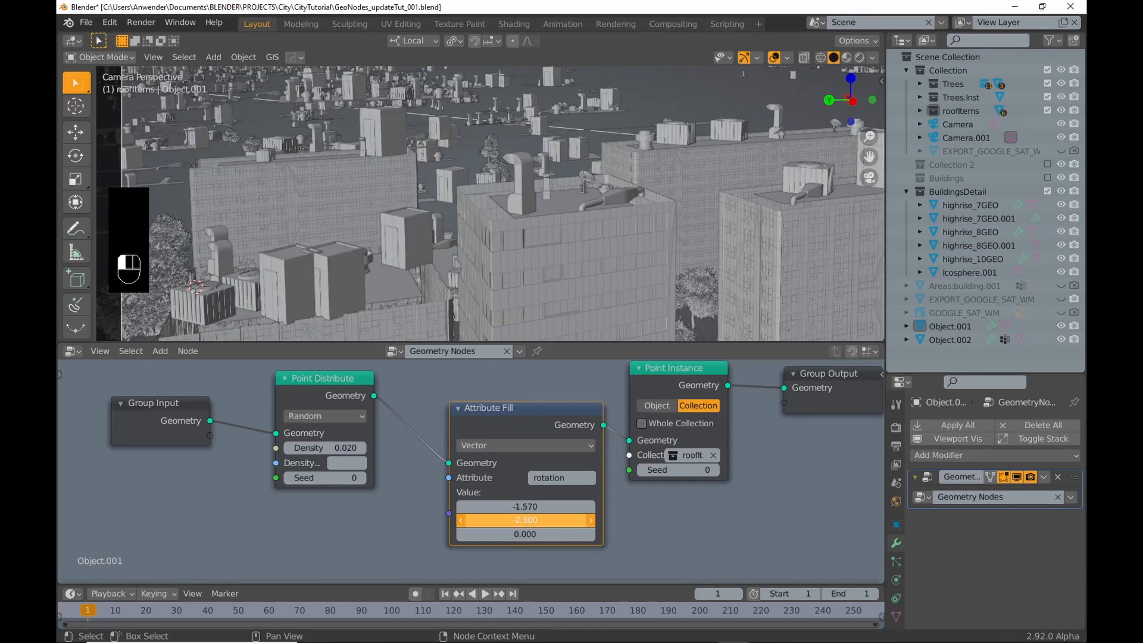
{"action": "left_click_drag", "start_coordinate": [525, 520], "coordinate": [583, 520]}
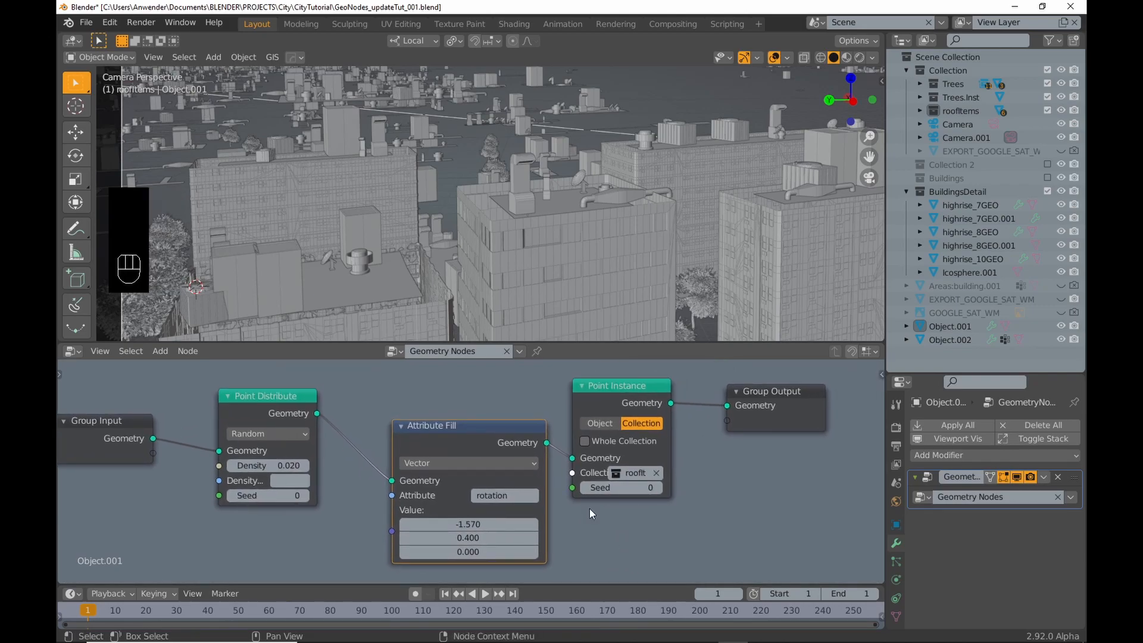
{"action": "left_click_drag", "start_coordinate": [622, 384], "coordinate": [691, 411]}
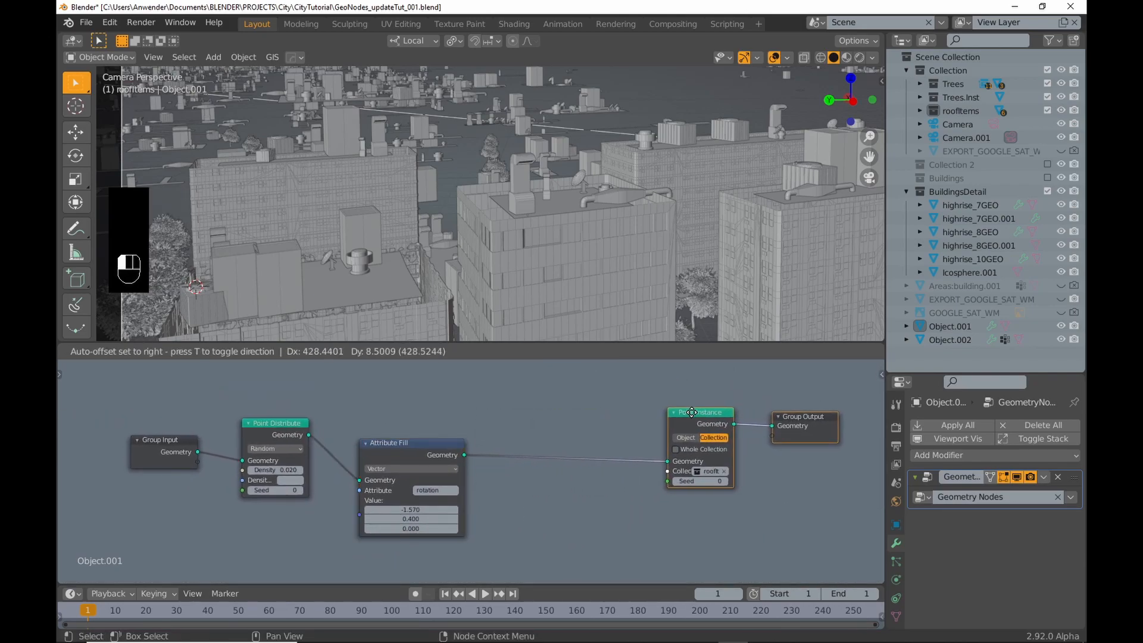
Insert an Attribute Randomize node giving 'scale' a random range of 0.380 to 0.920.
{"action": "left_click", "coordinate": [160, 350]}
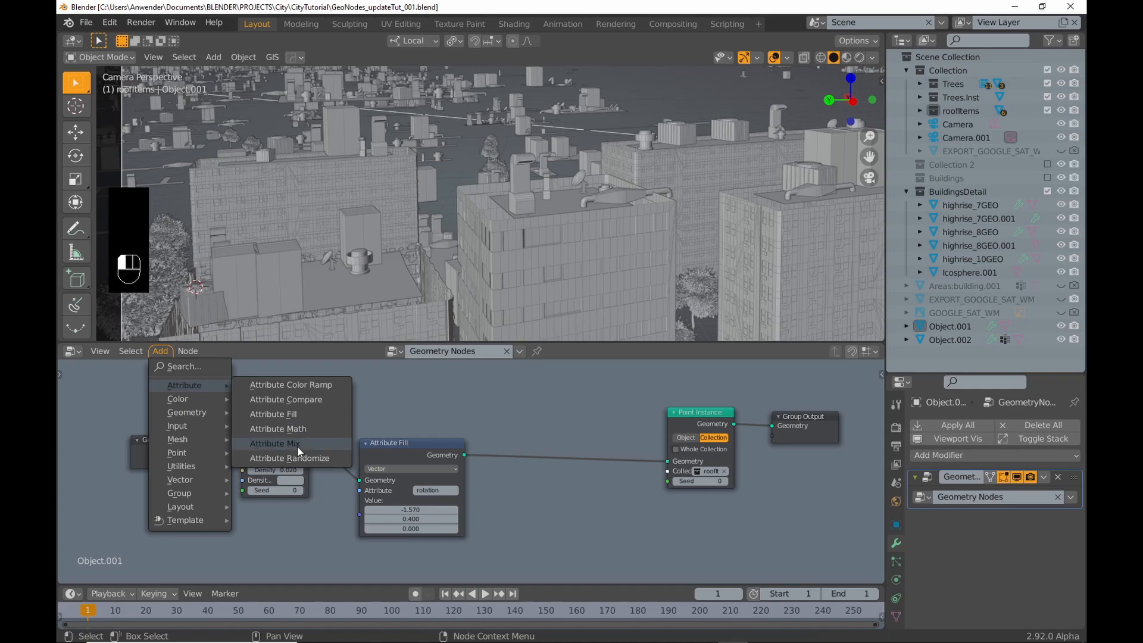
{"action": "left_click", "coordinate": [290, 457]}
{"action": "type", "text": "scale"}
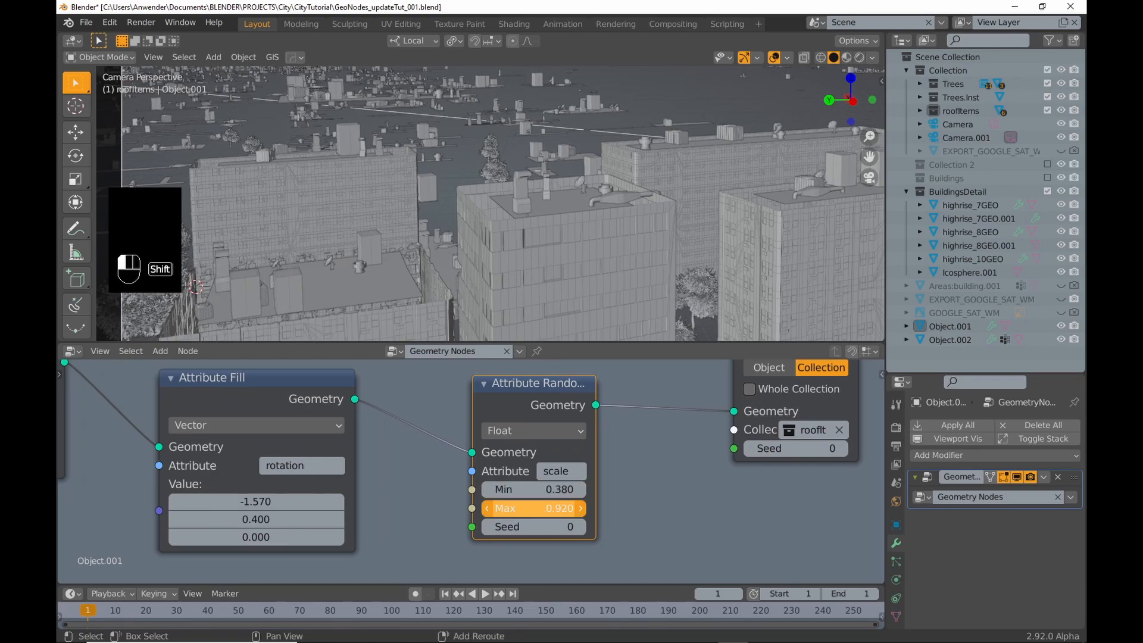
{"action": "left_click_drag", "start_coordinate": [553, 508], "coordinate": [534, 508]}
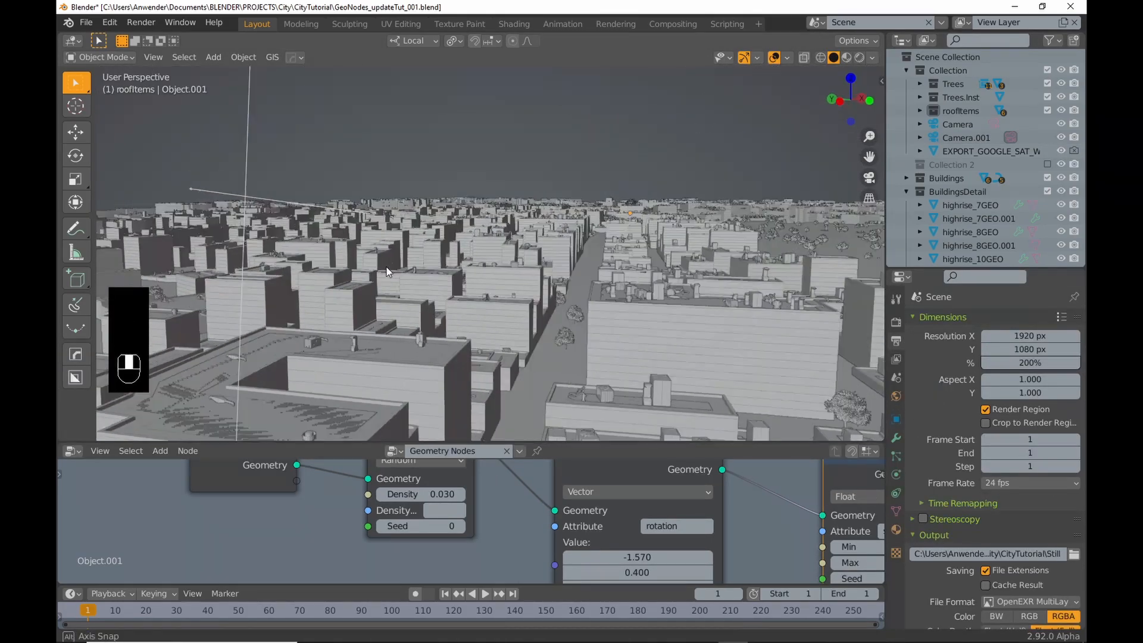
{"action": "left_click_drag", "start_coordinate": [419, 492], "coordinate": [445, 492]}
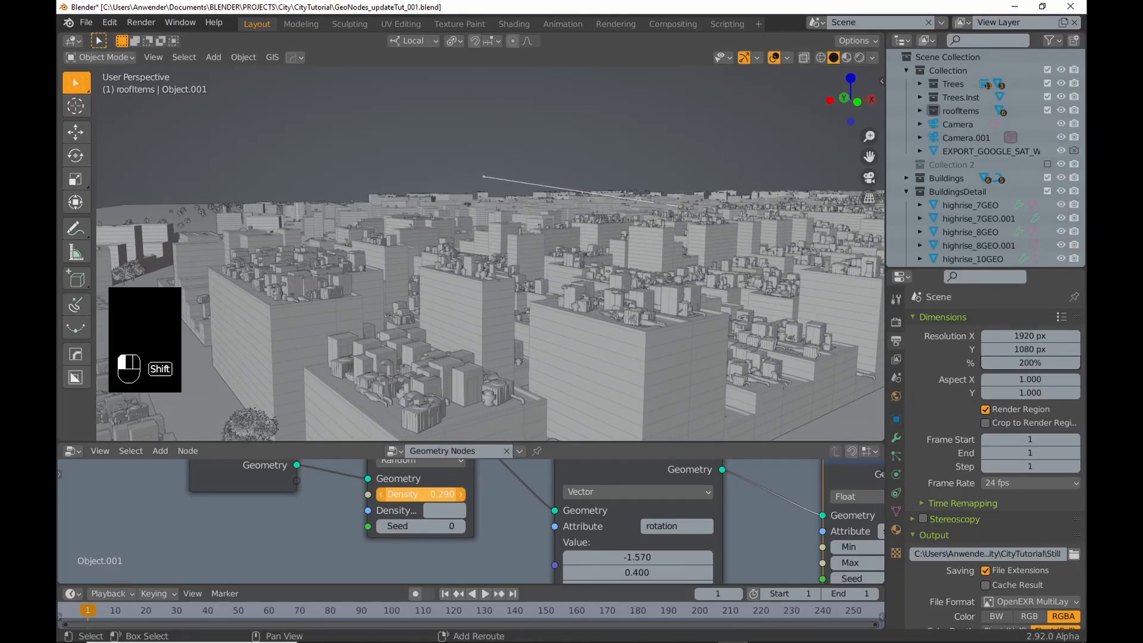
{"action": "left_click_drag", "start_coordinate": [401, 493], "coordinate": [433, 493]}
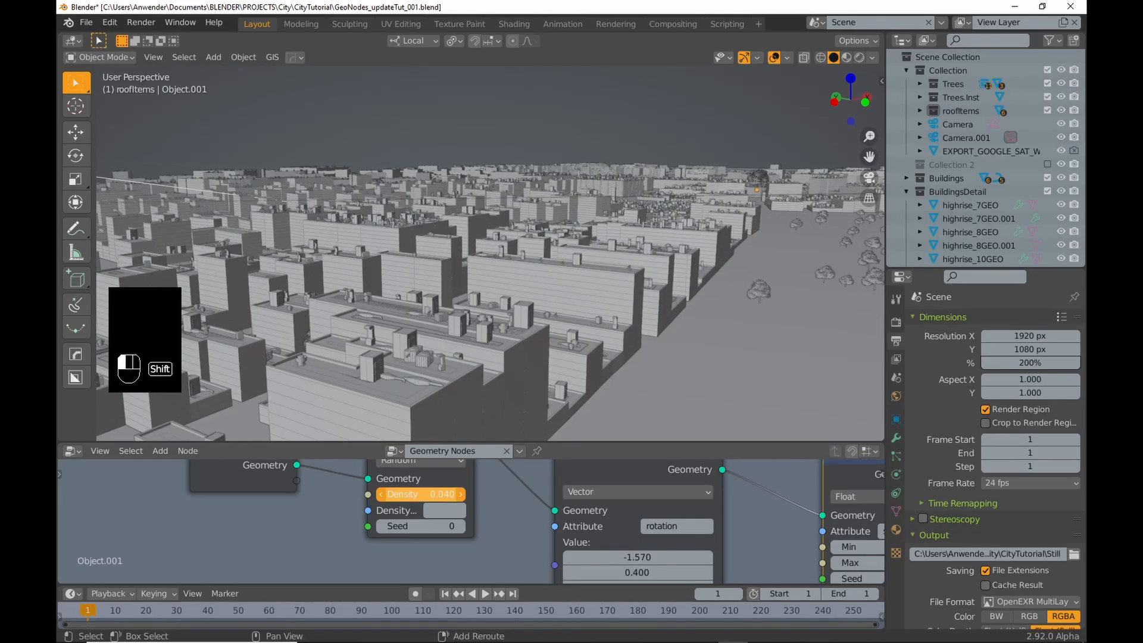
{"action": "left_click", "coordinate": [420, 494]}
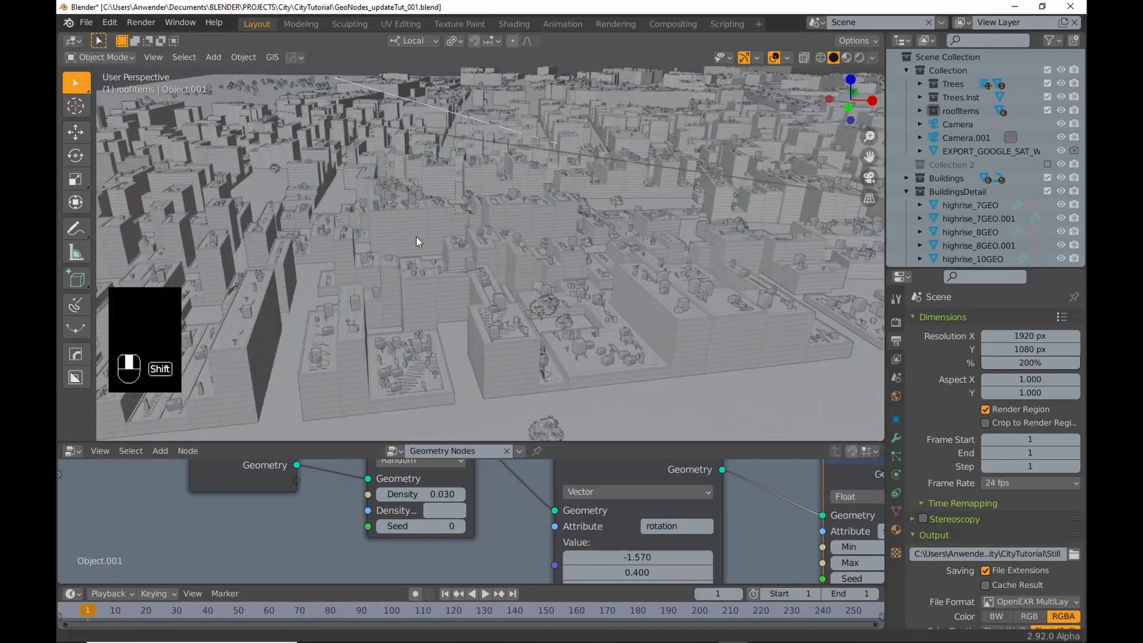